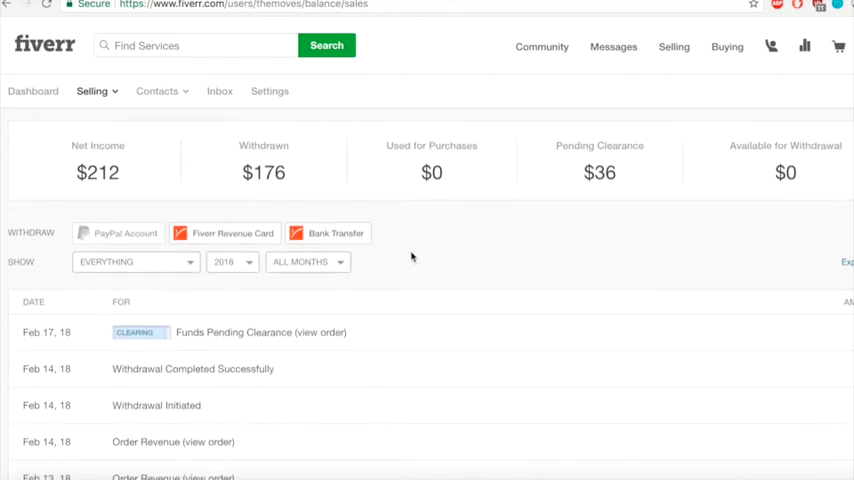
Type 'Step 1 - Pick a Market or a Niche' on the slide and start a new line
scroll("down", 3)
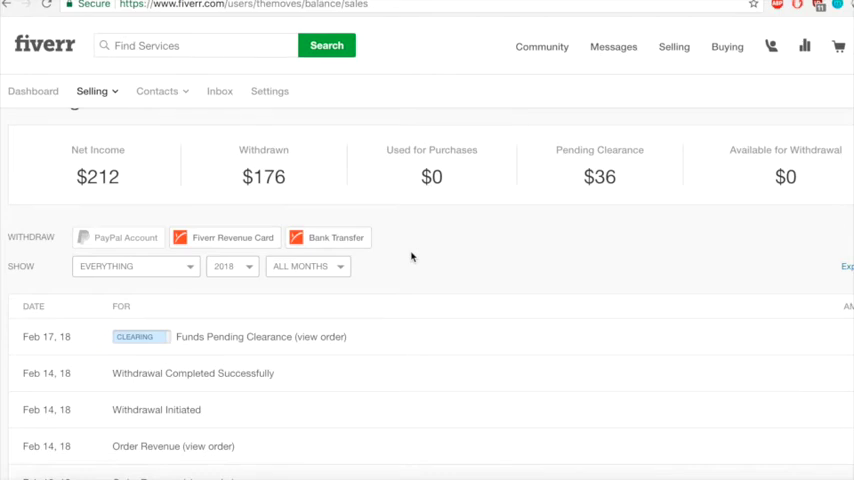
scroll("down", 3)
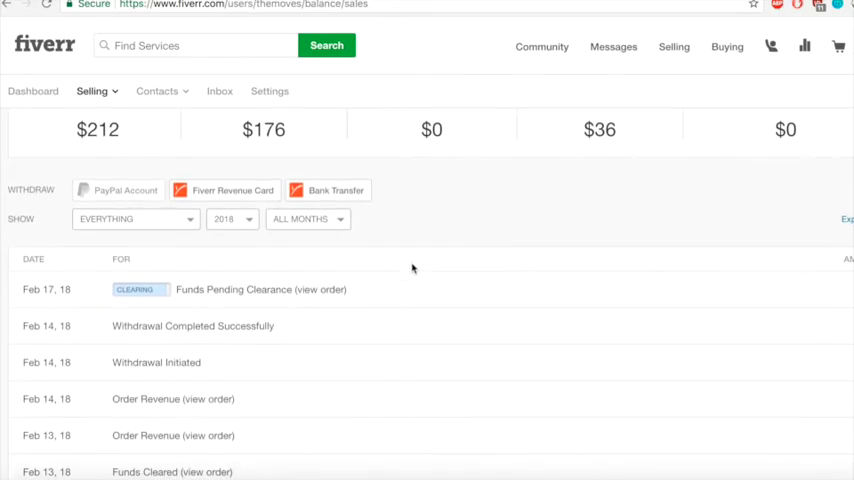
scroll("down", 3)
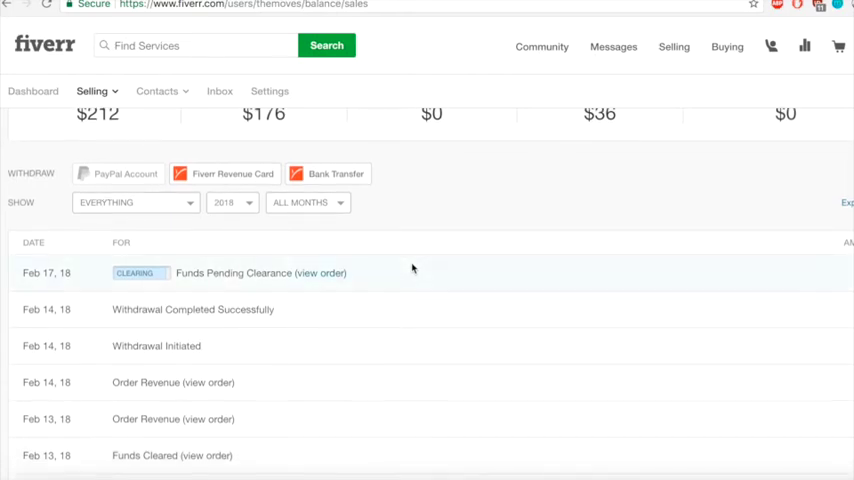
scroll("down", 3)
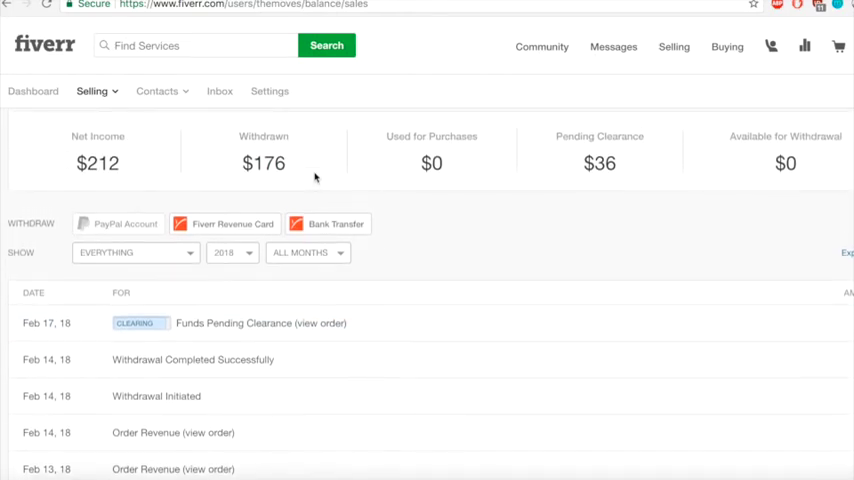
mouse_move(422, 246)
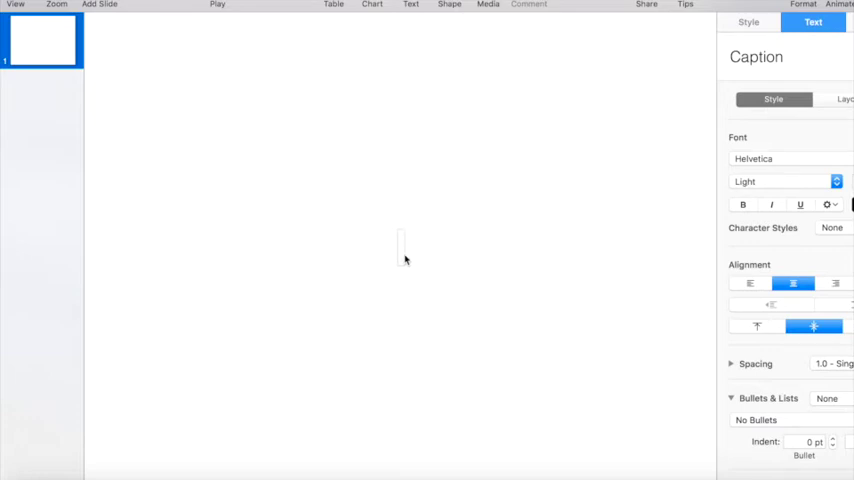
type("Step 1 - Pick a")
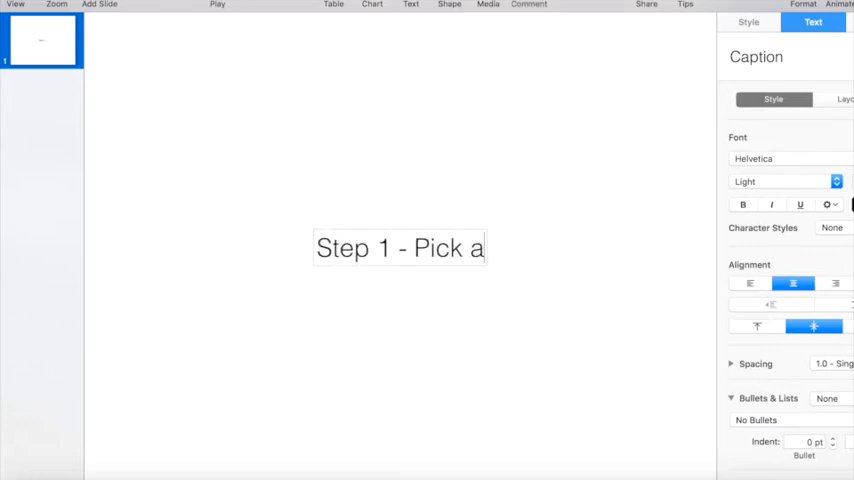
type("Market ir a N")
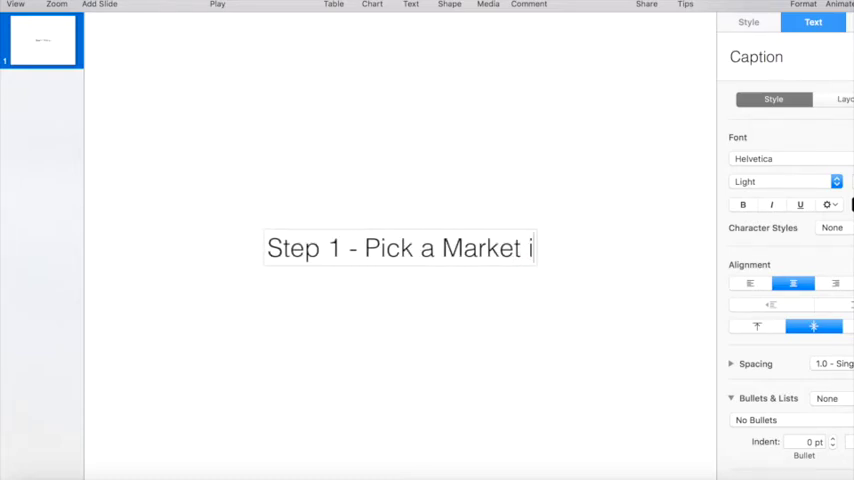
type("or a")
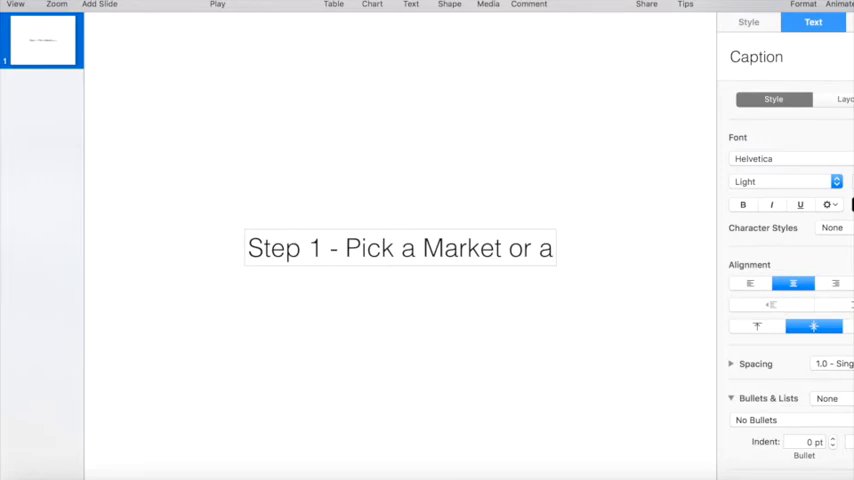
type("Niche")
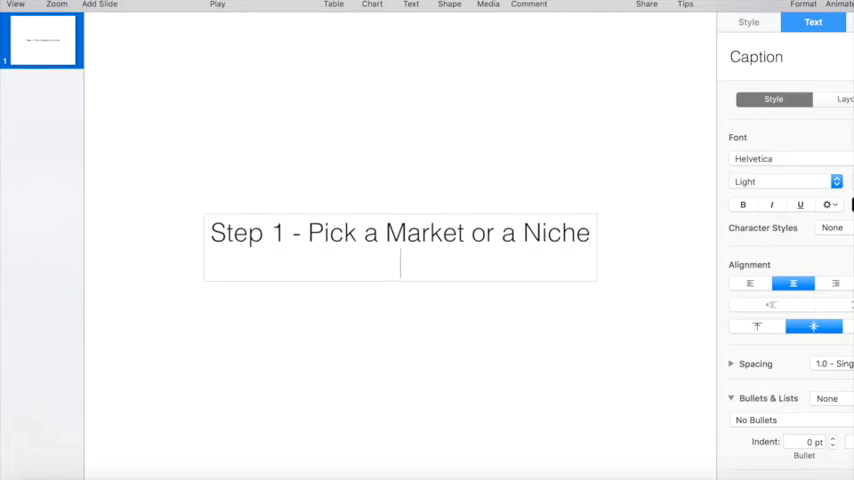
Add 'Step 2 - Create a Fiverr Listing' as the second line and begin the Step 3 line
type("Step2 - Create a")
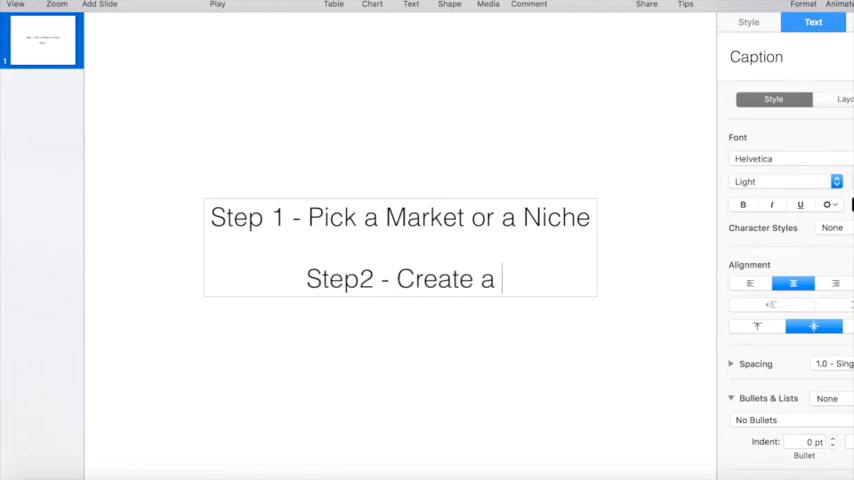
type("Fiverr Listing")
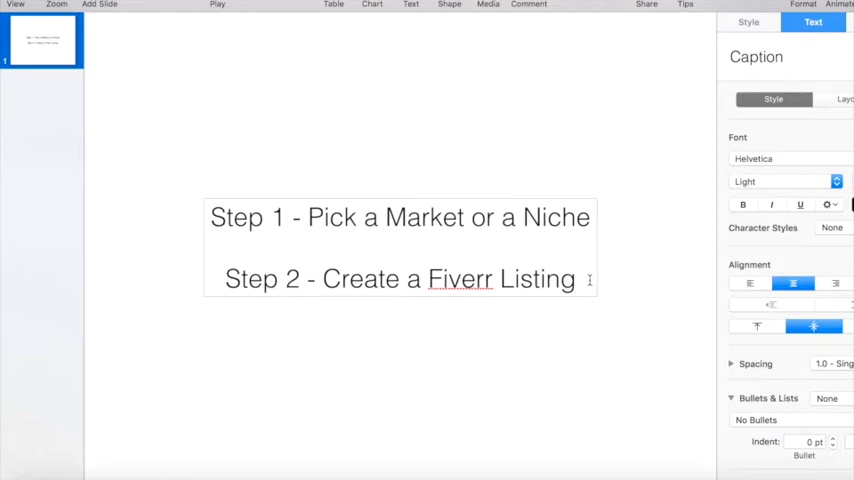
type("Step 3 - Provide the Service")
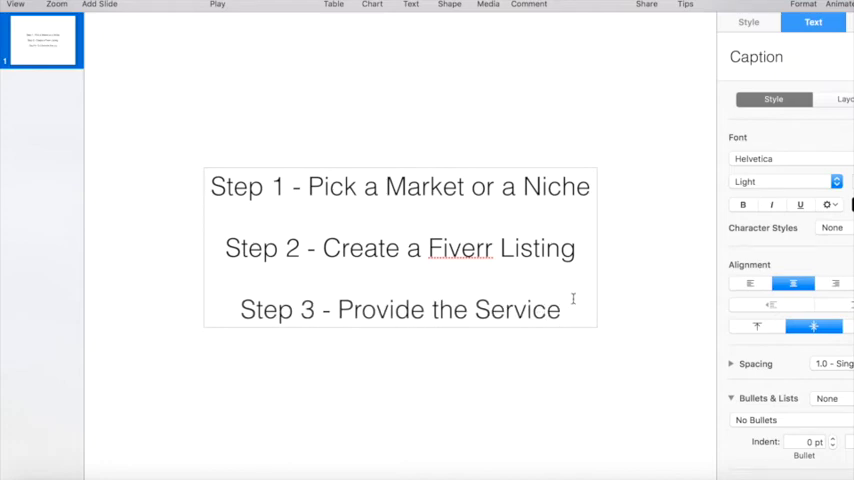
Complete the third line as 'Step 3 - Provide the Service ($50 each service)' and widen the text box
left_click(560, 309)
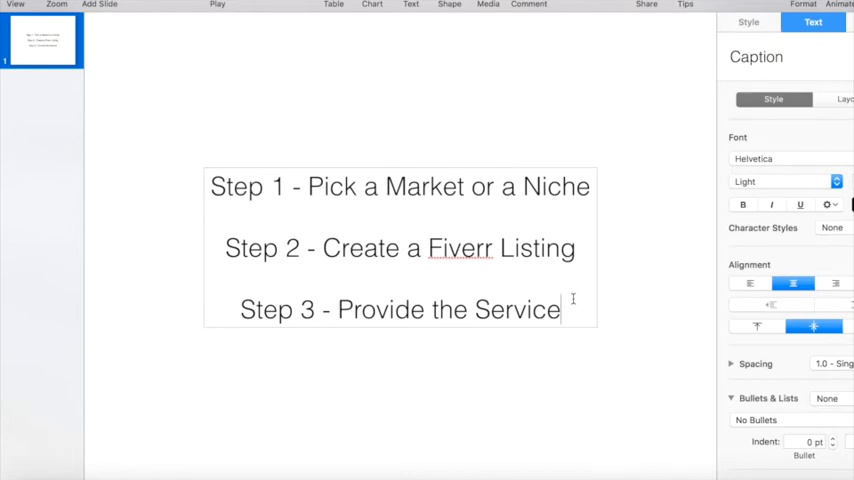
type("($50 each service")
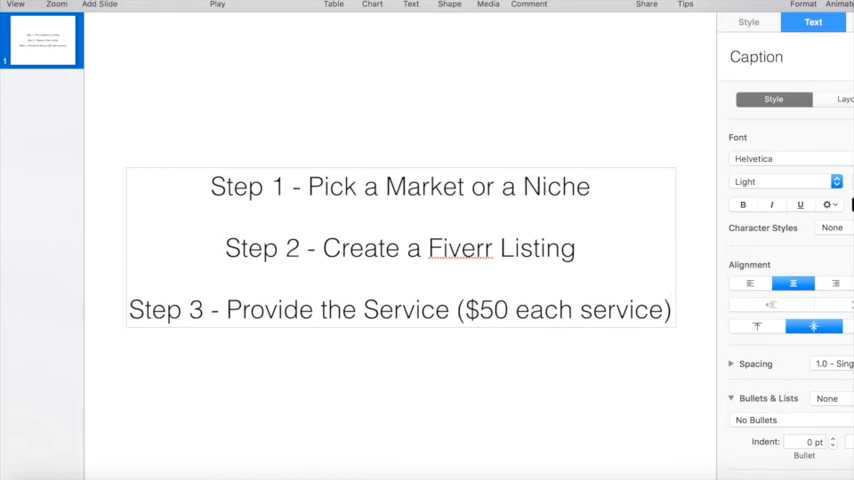
left_click(671, 309)
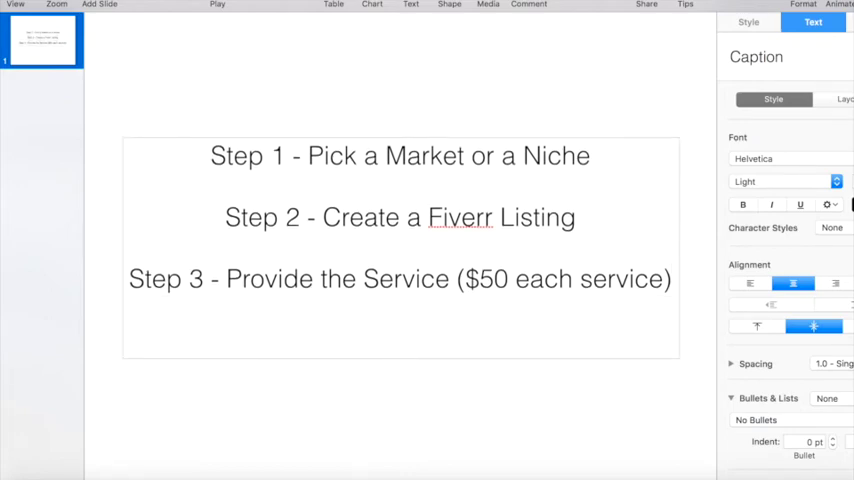
Add the fourth line 'Step 4 - Follow Up' and place the cursor after it
type("Step 4 -")
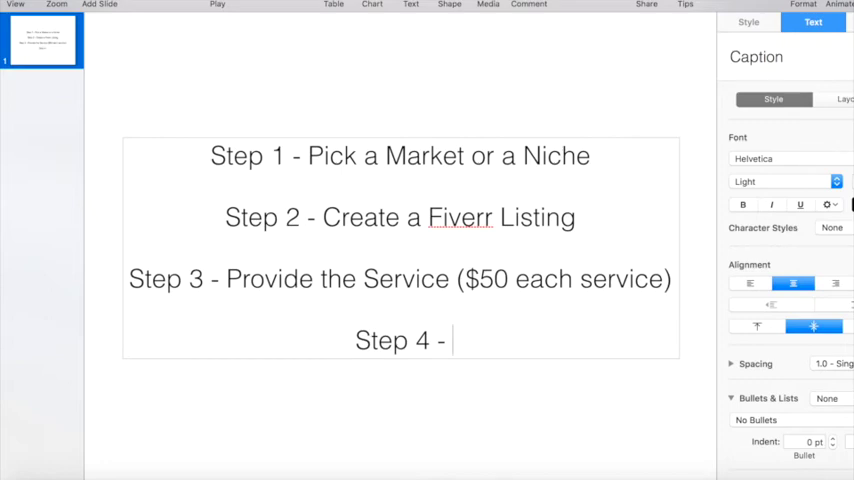
type("Follow Up")
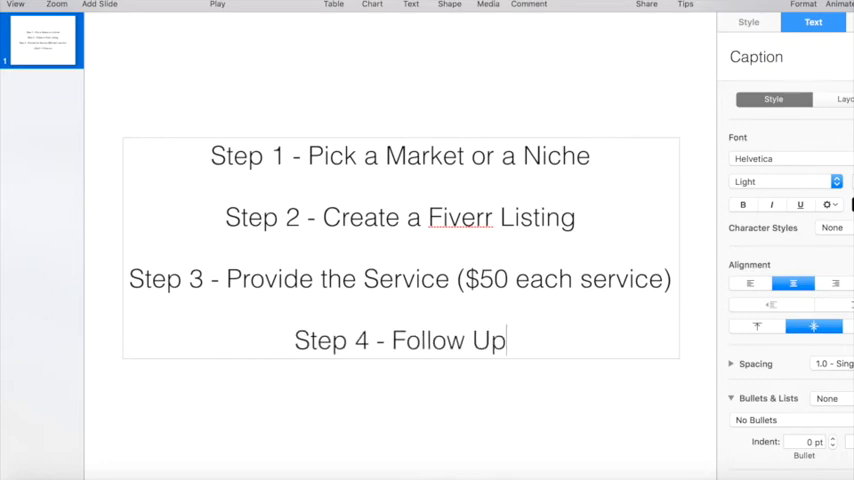
mouse_move(531, 338)
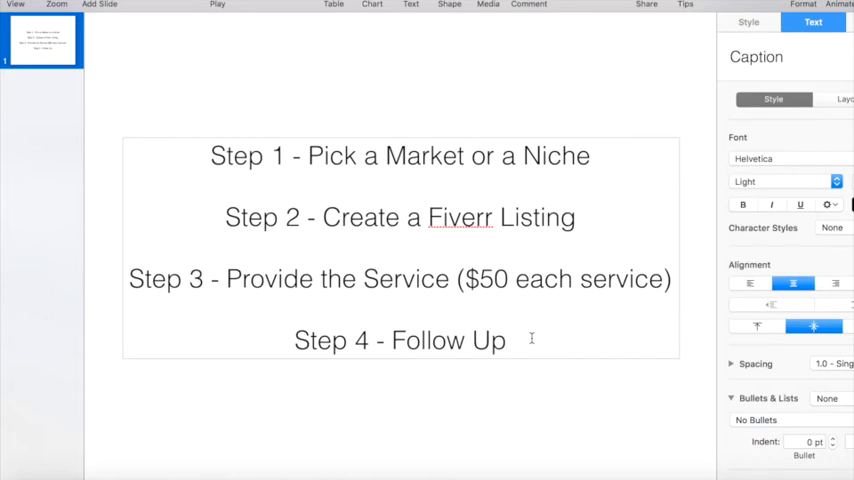
left_click(506, 340)
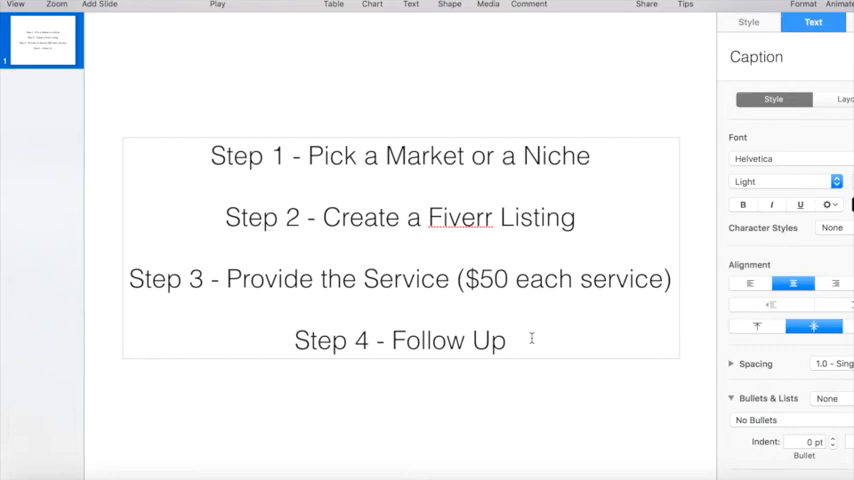
left_click(506, 340)
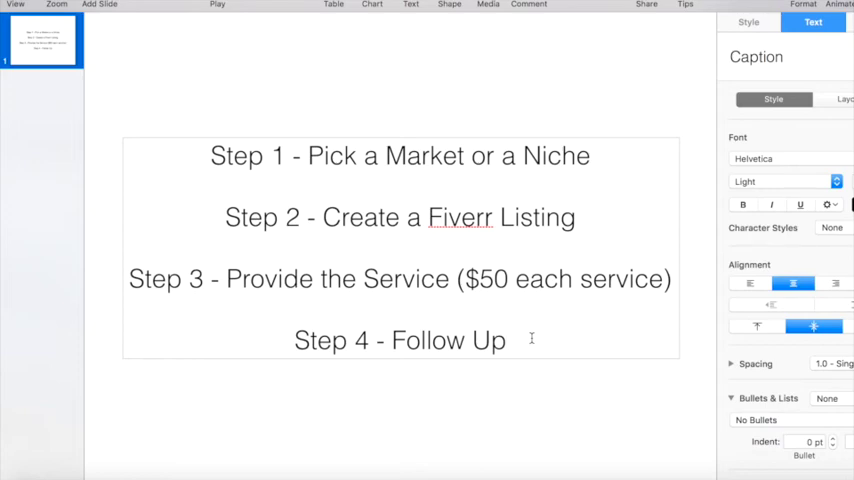
left_click(508, 340)
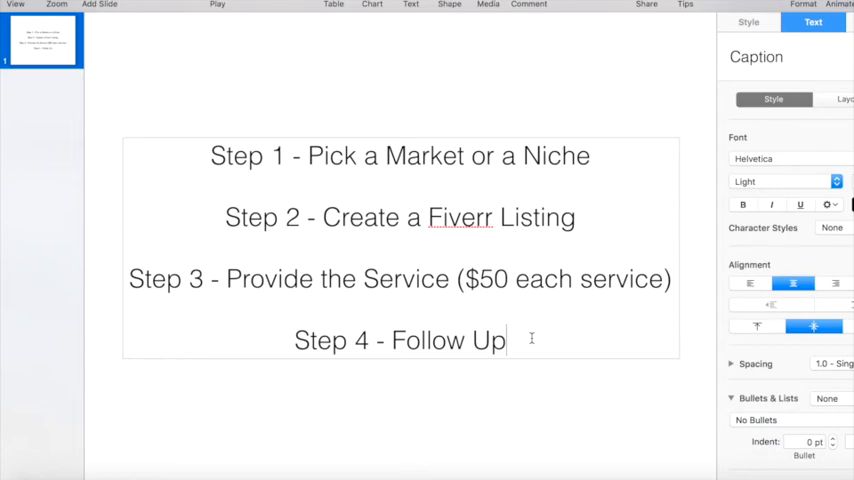
Append '(Extra Gigs)' to the Step 4 line, then bring up Fiverr's homepage
type("(Extra Gigs")
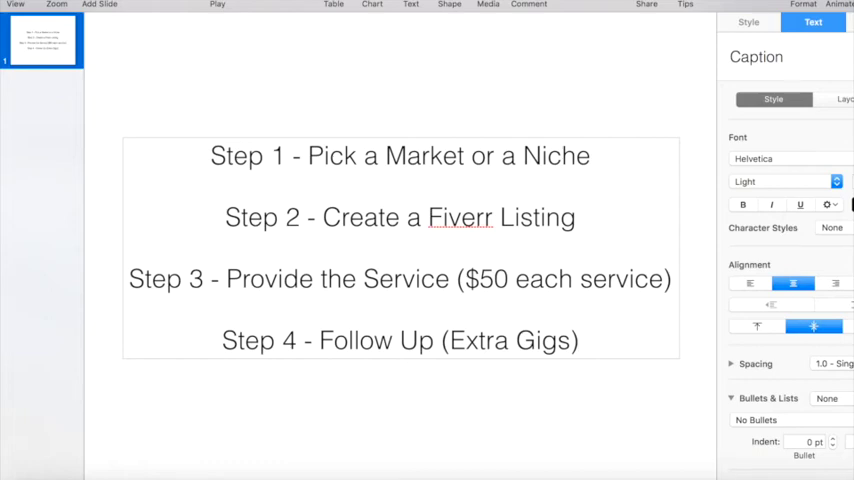
left_click(578, 340)
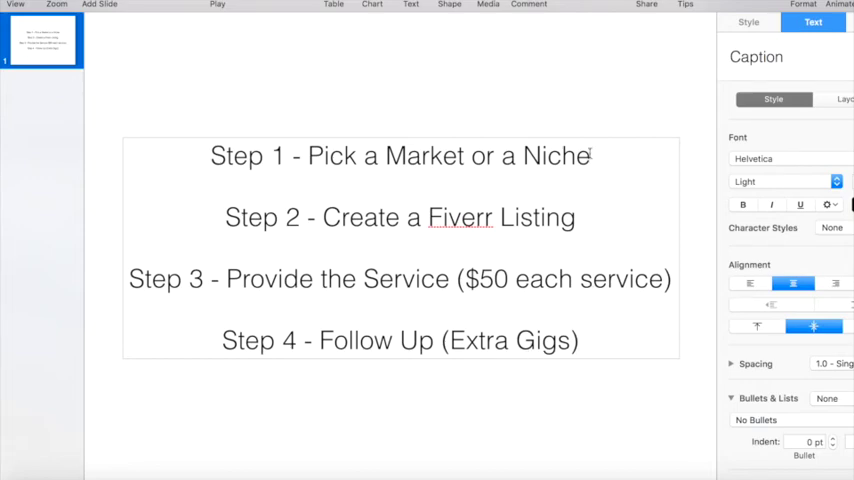
type("..Fiv")
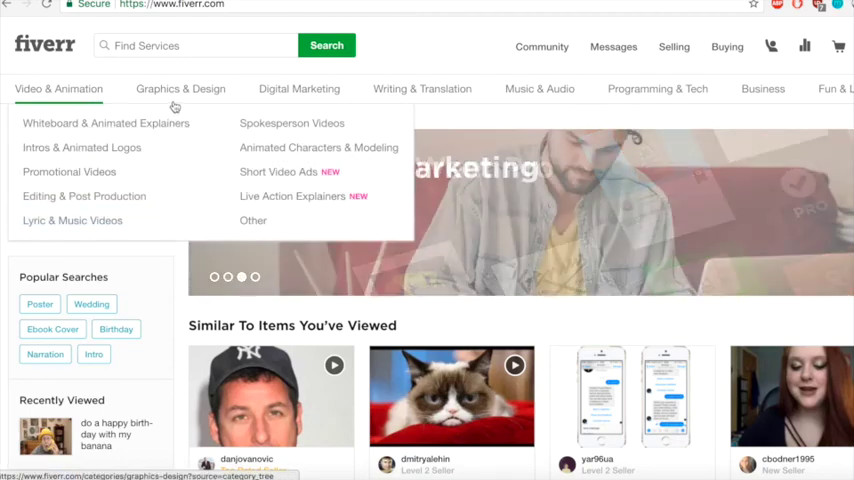
mouse_move(181, 88)
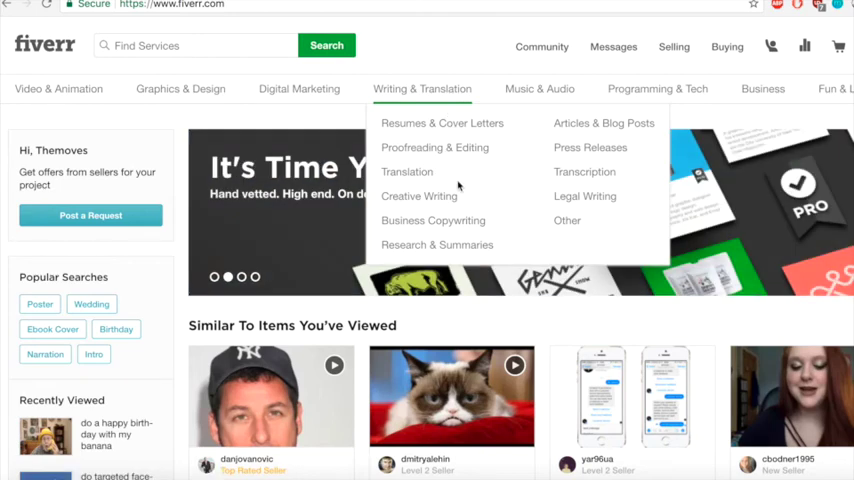
mouse_move(540, 169)
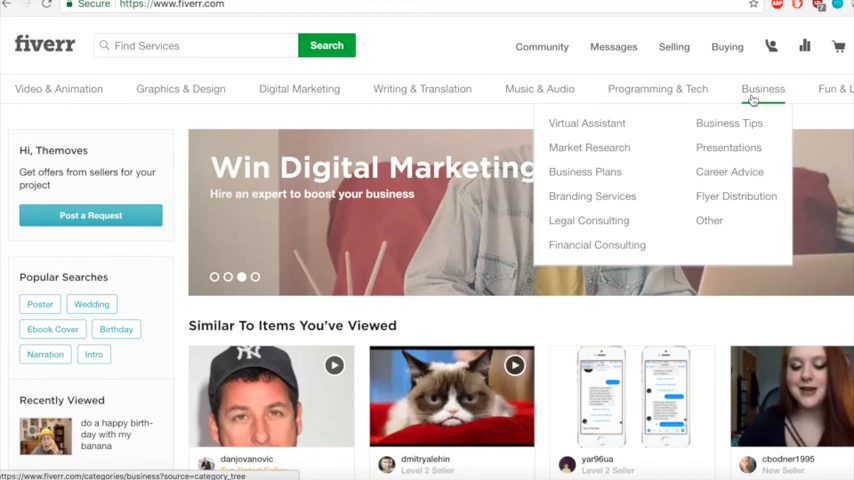
mouse_move(657, 89)
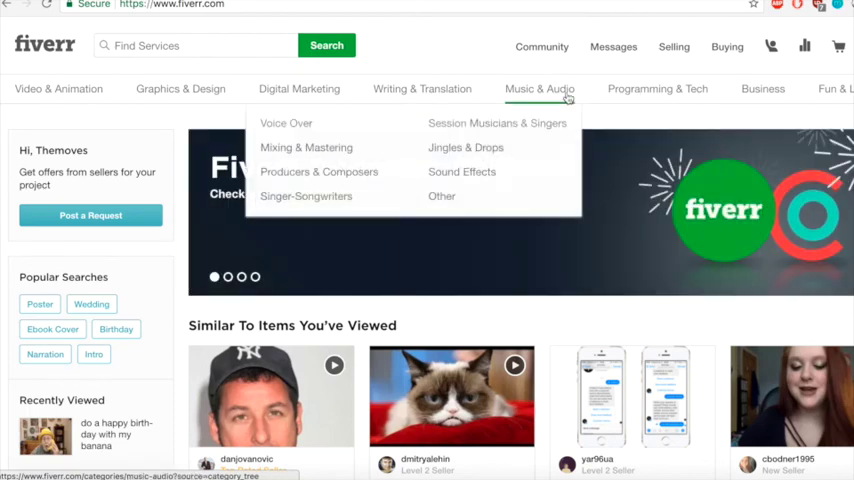
mouse_move(422, 88)
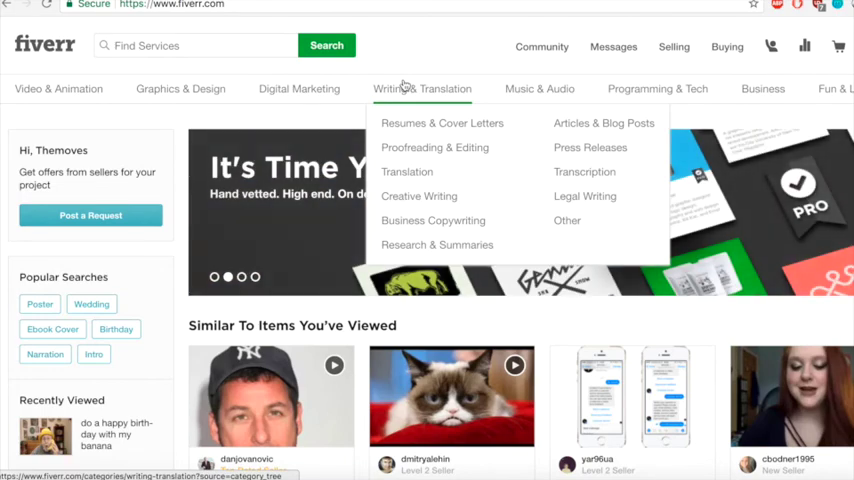
mouse_move(420, 78)
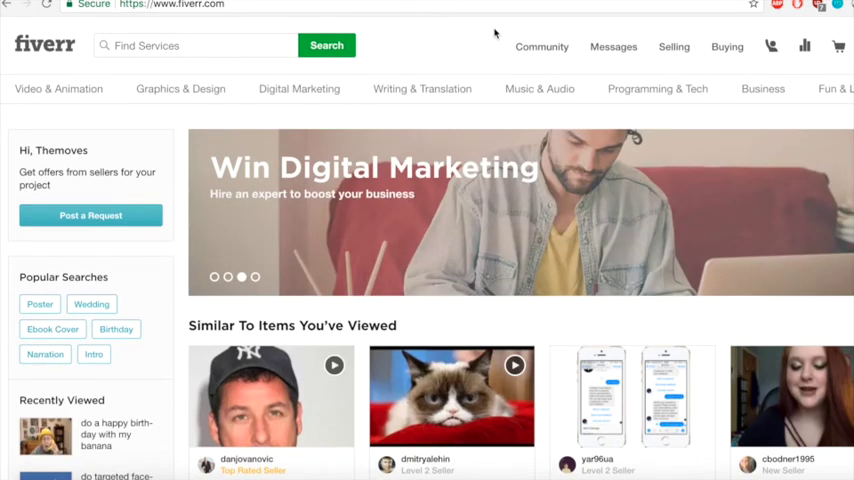
mouse_move(539, 88)
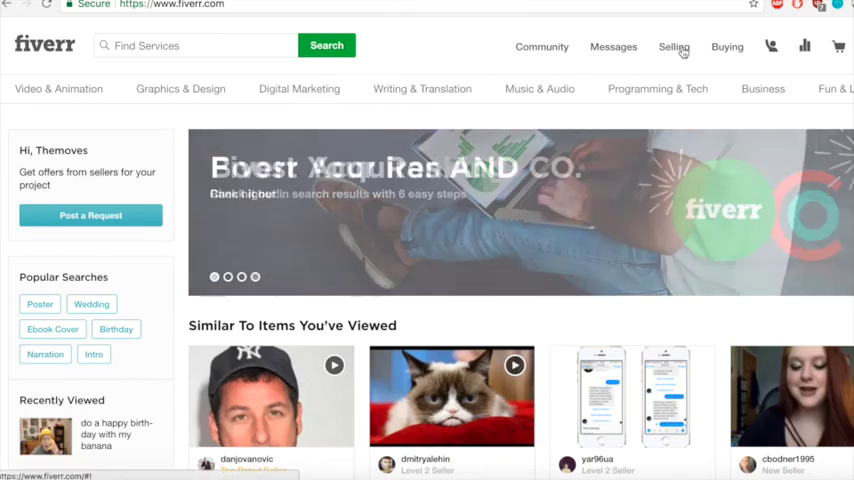
Go to Selling > Gigs and start a new gig draft
left_click(674, 46)
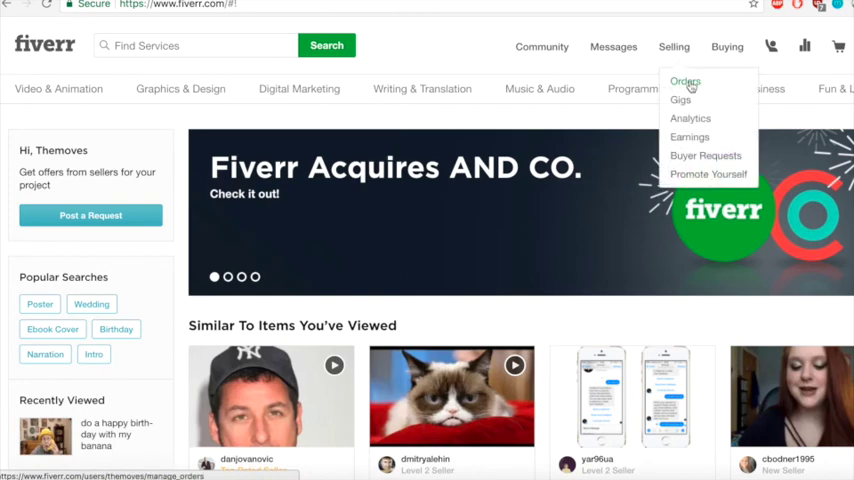
mouse_move(681, 100)
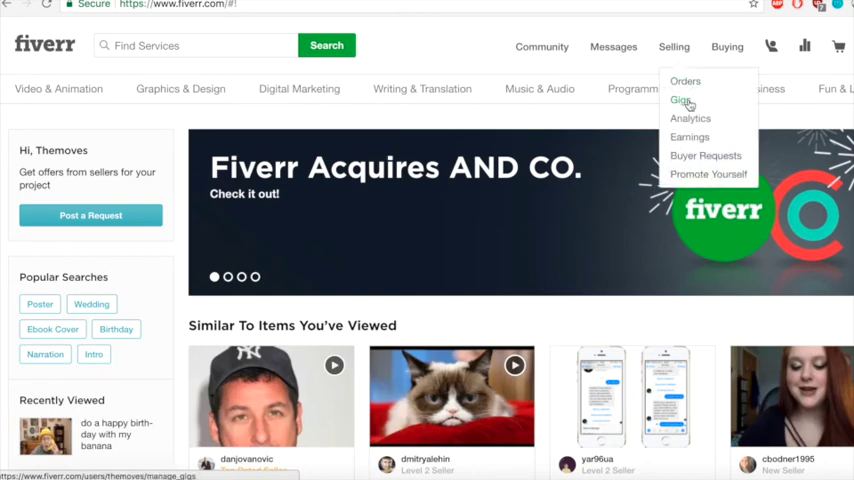
left_click(681, 100)
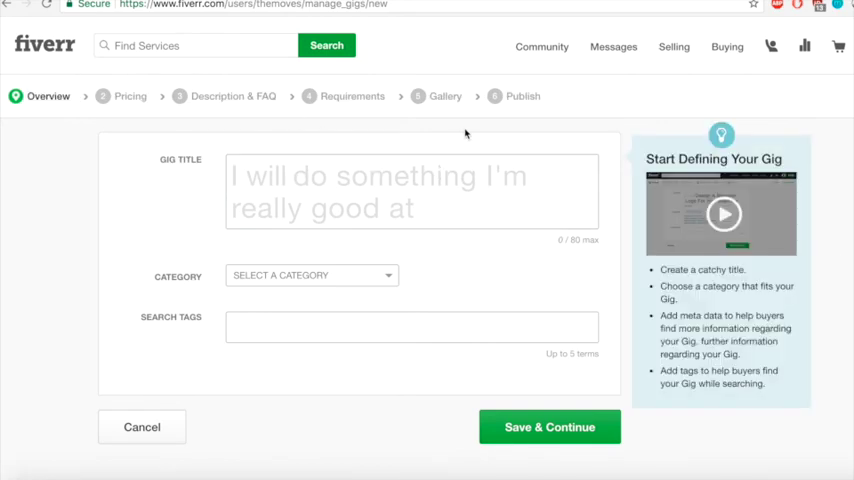
Title the gig 'I will 1,000 word SEO Article'
left_click(430, 190)
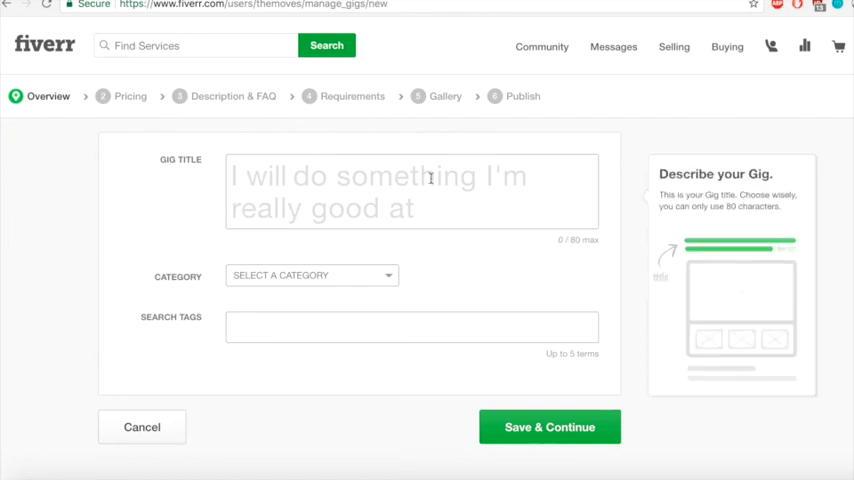
left_click(412, 190)
type("1,000")
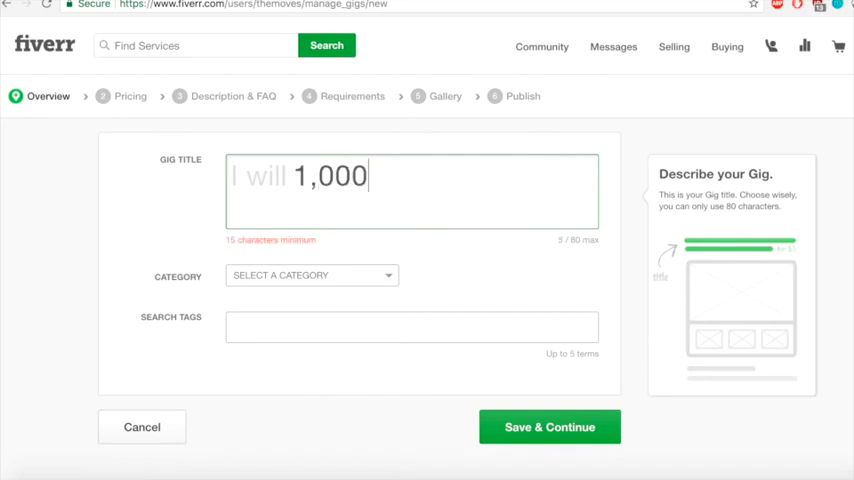
type("word")
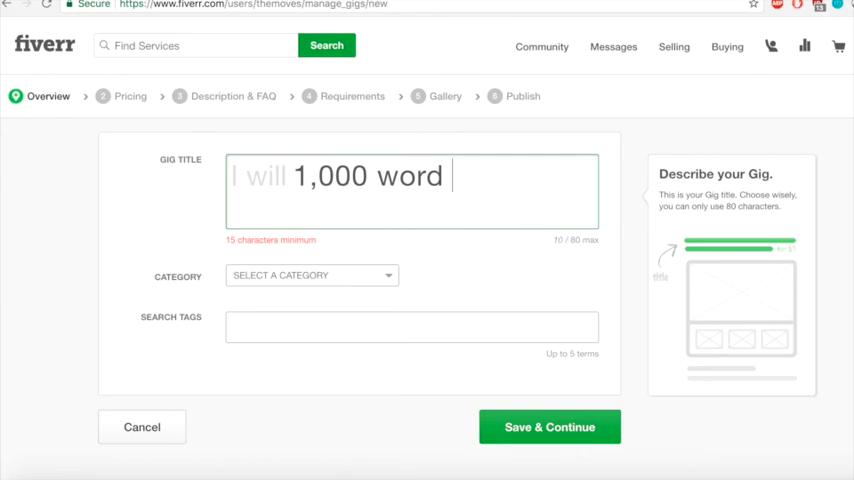
type("SEO Artic")
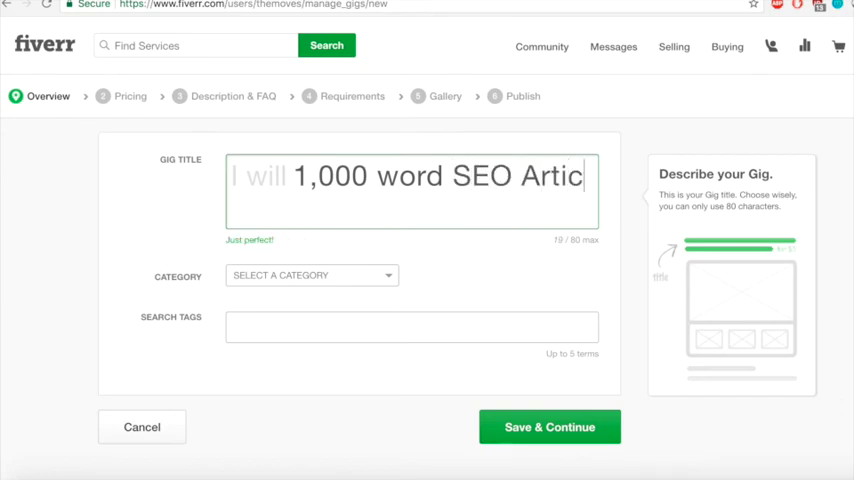
type("le")
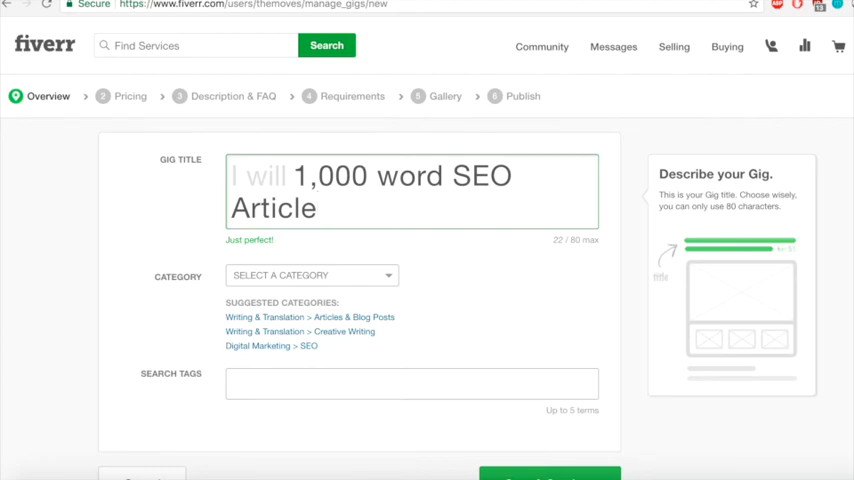
mouse_move(402, 310)
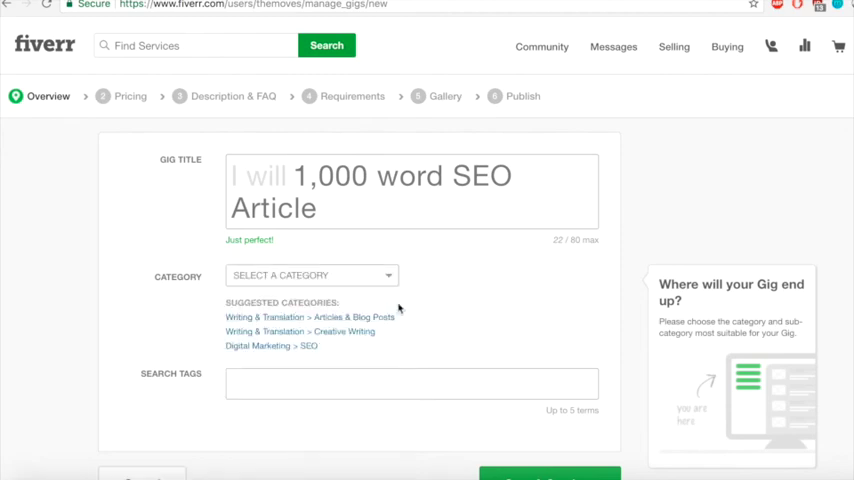
Pick the Digital Marketing > SEO suggestion and set service type to Off-Site Optimization
left_click(310, 317)
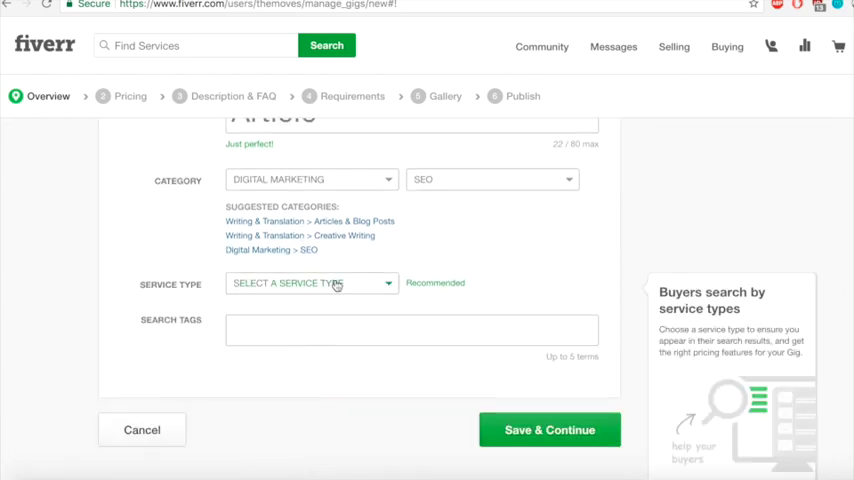
left_click(311, 283)
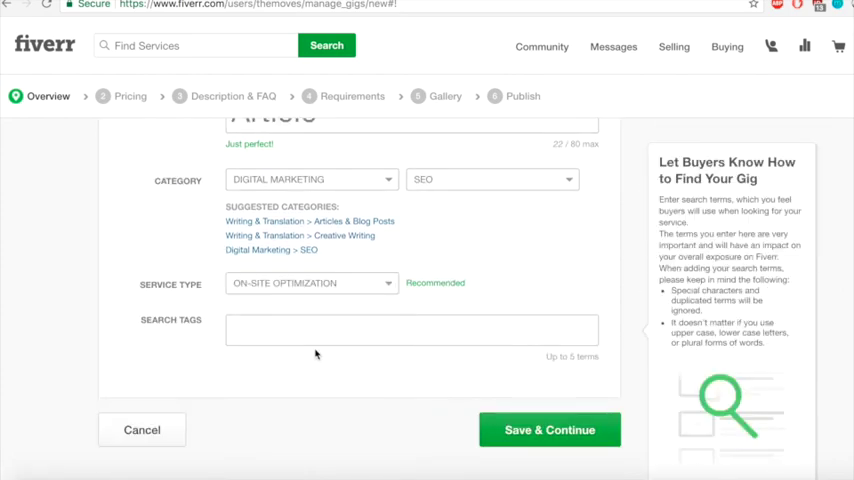
left_click(312, 283)
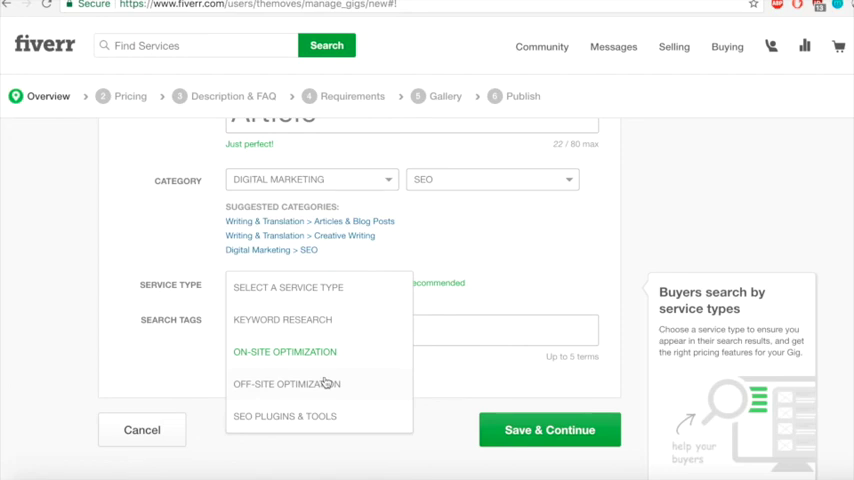
left_click(286, 383)
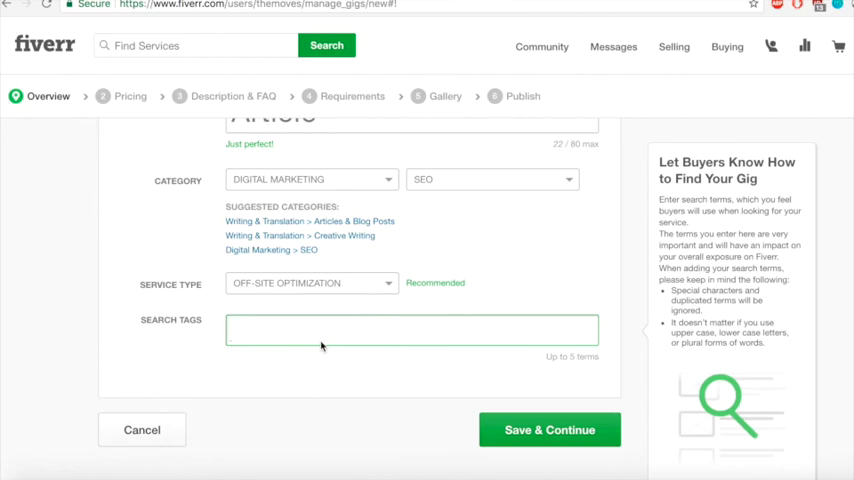
Add search tags including SEO Article, SEO Optimization and Video SEO
type("seo a")
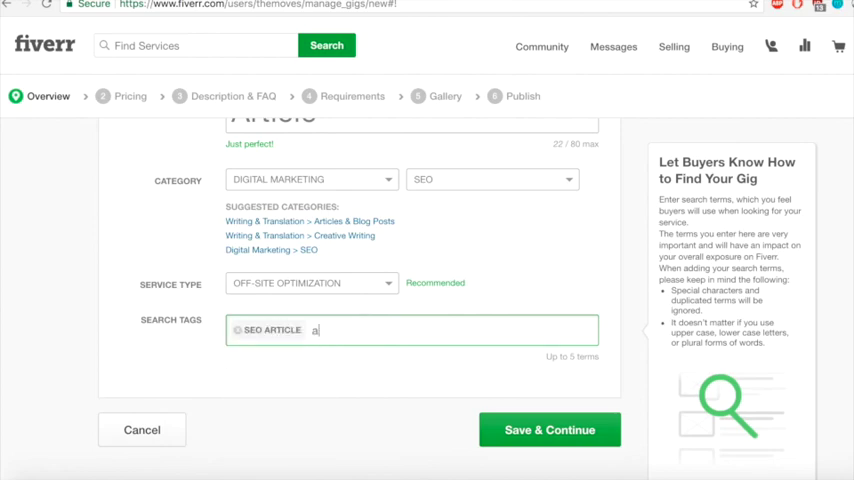
type("rticle")
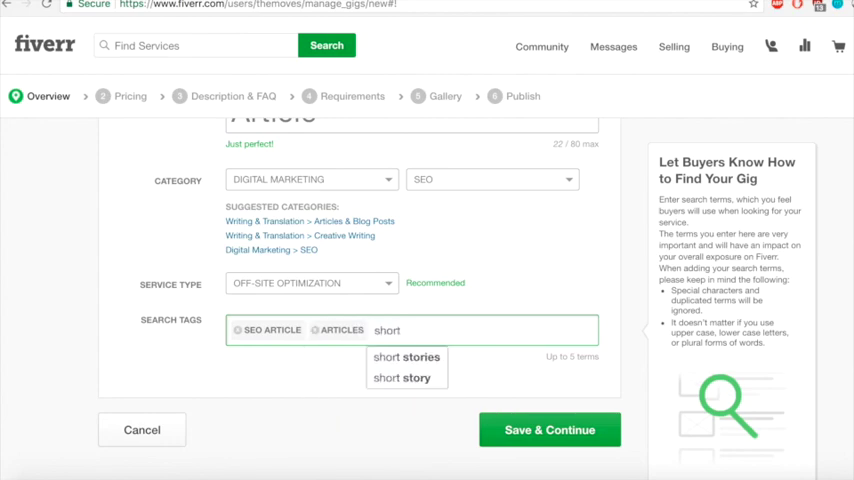
key("BackSpace")
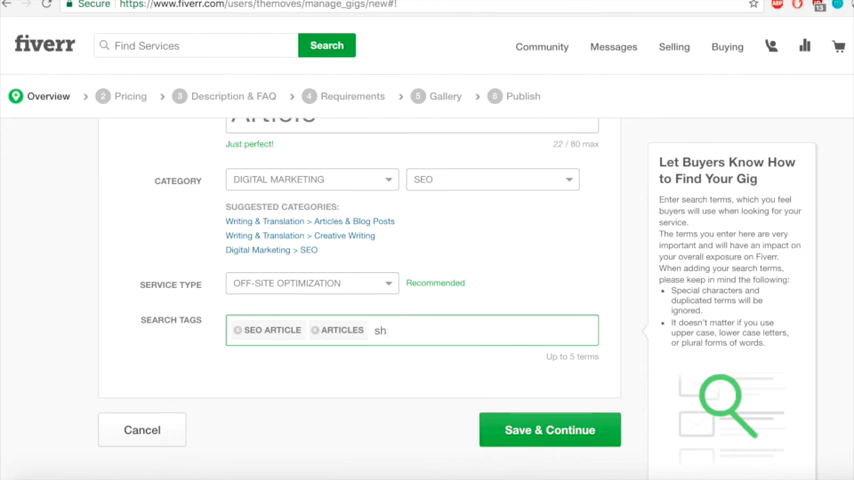
key("Backspace")
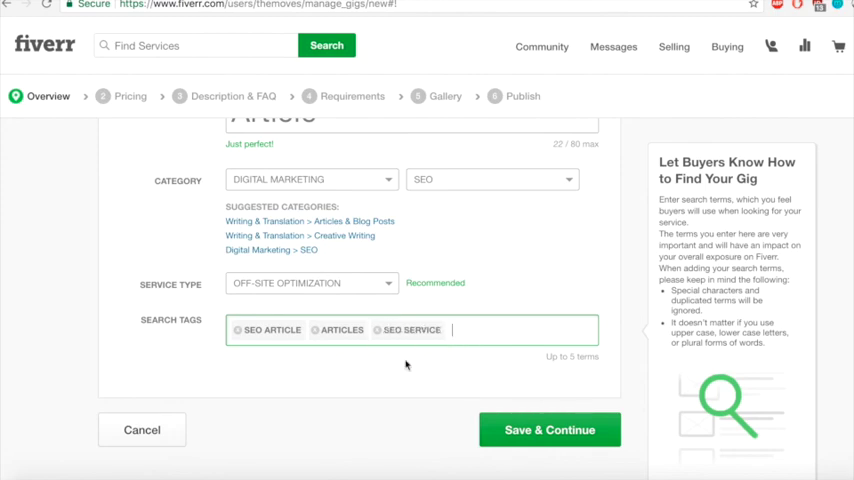
type("seo")
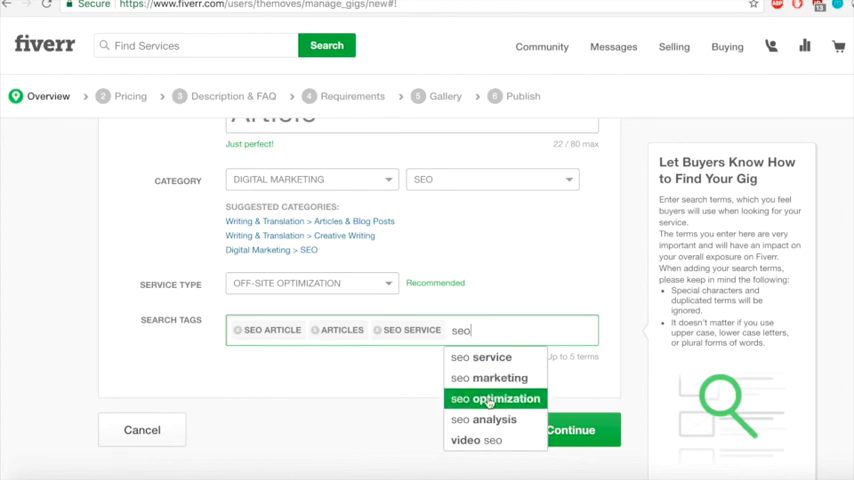
left_click(494, 398)
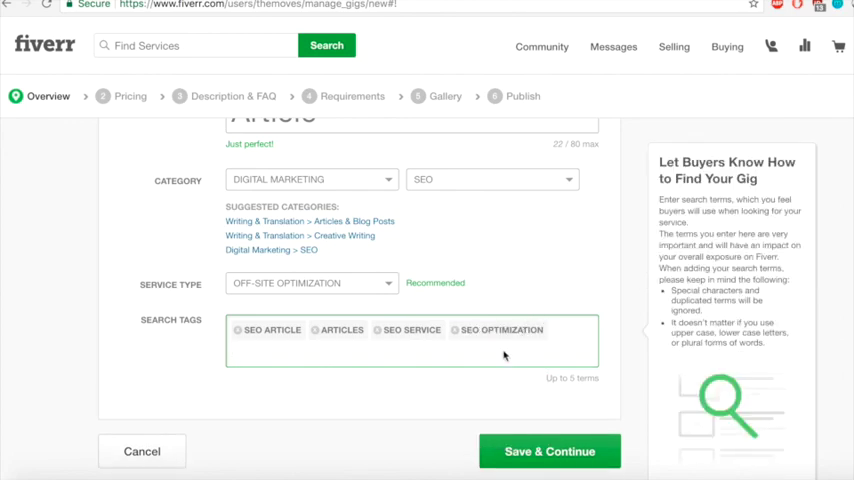
type("seo")
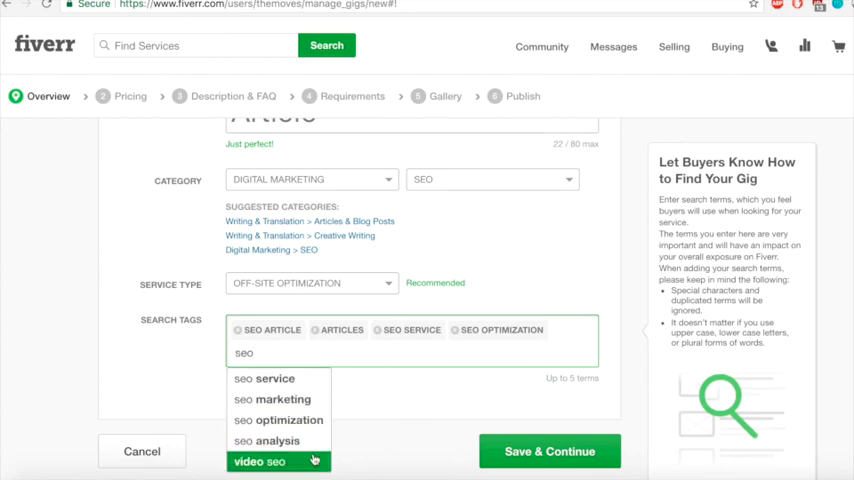
left_click(549, 451)
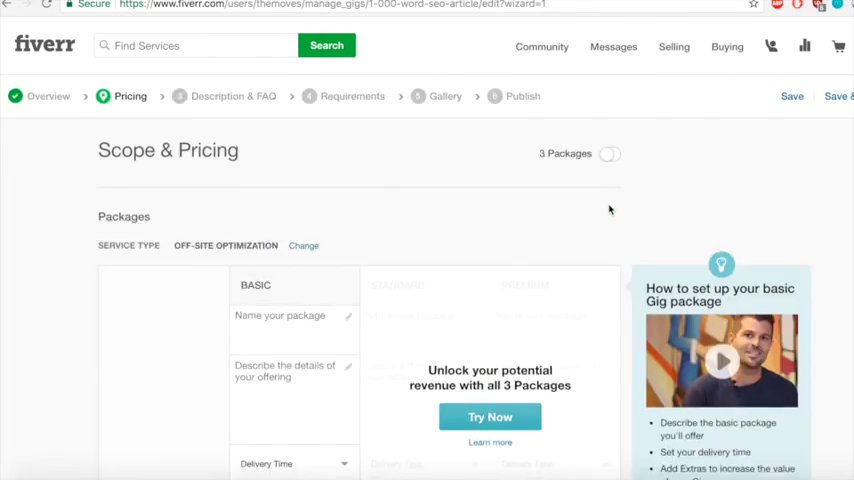
scroll("down", 3)
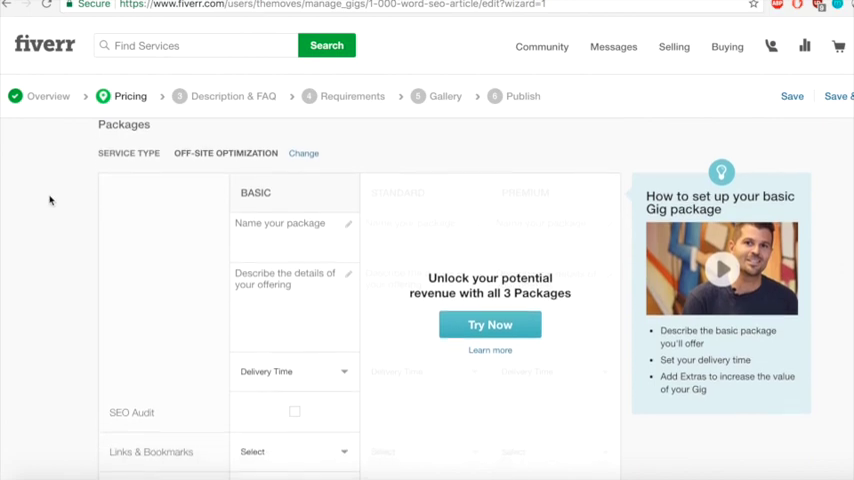
scroll("down", 3)
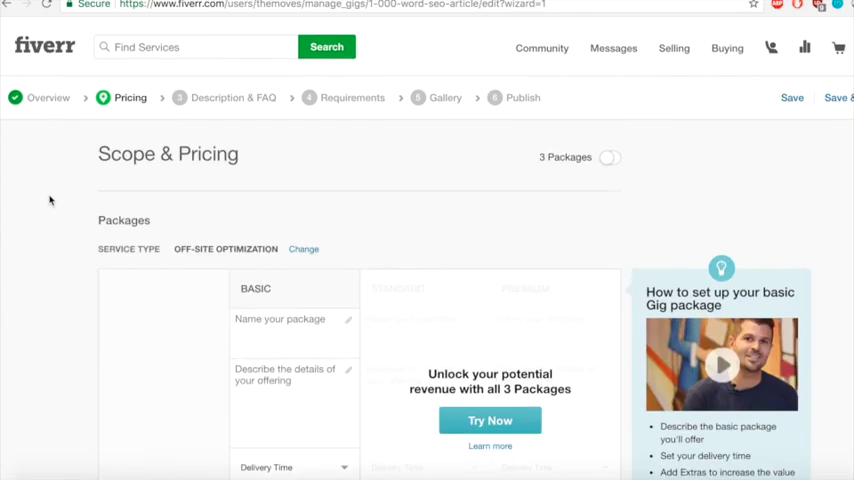
scroll("down", 3)
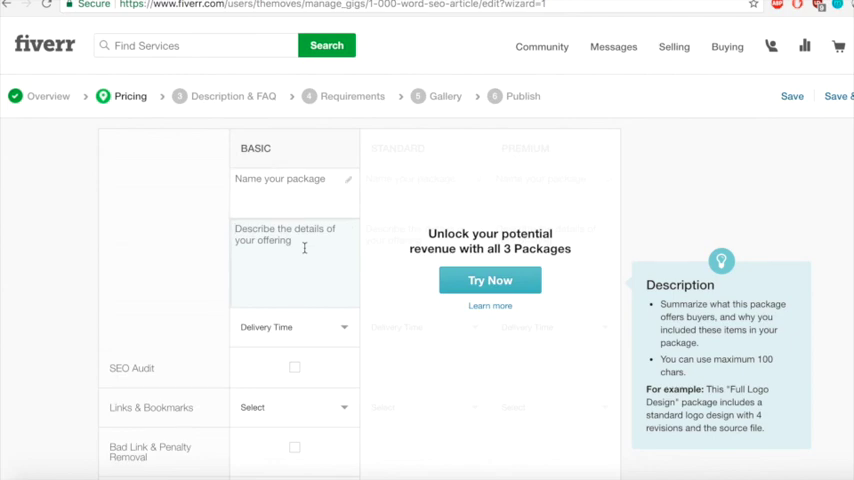
scroll("down", 3)
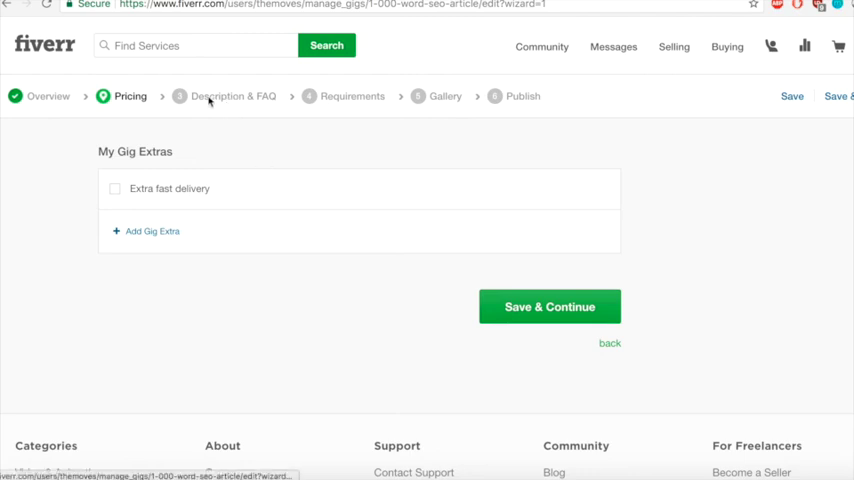
mouse_move(241, 103)
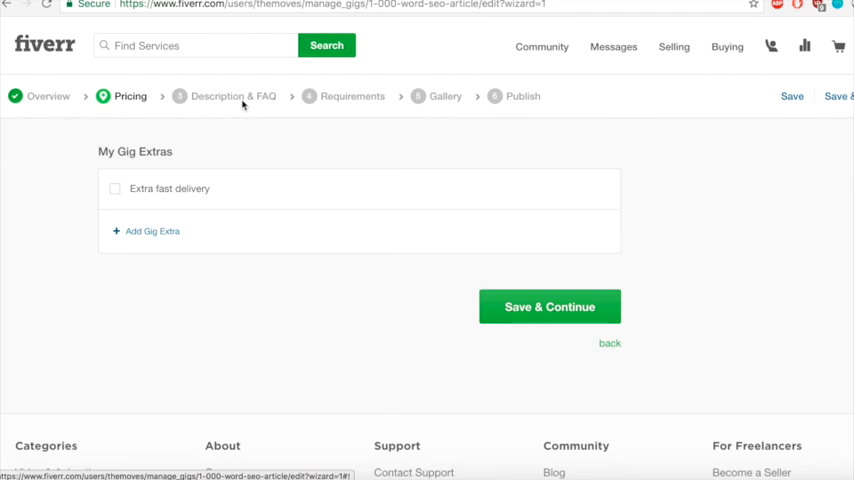
mouse_move(246, 100)
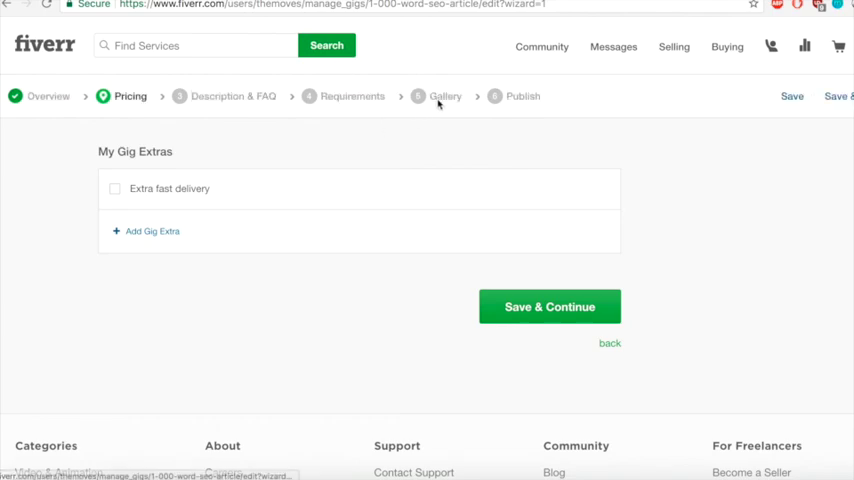
mouse_move(418, 22)
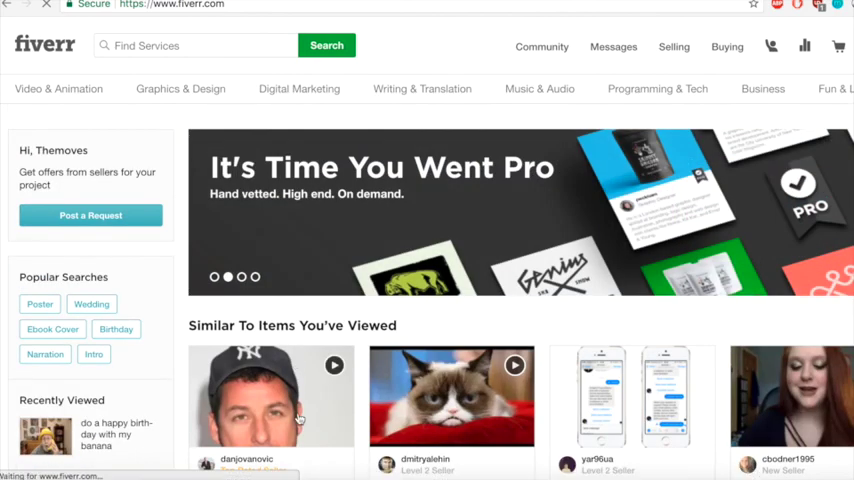
Open a recommended impersonation gig, return to the draft, and scroll to its top
left_click(270, 395)
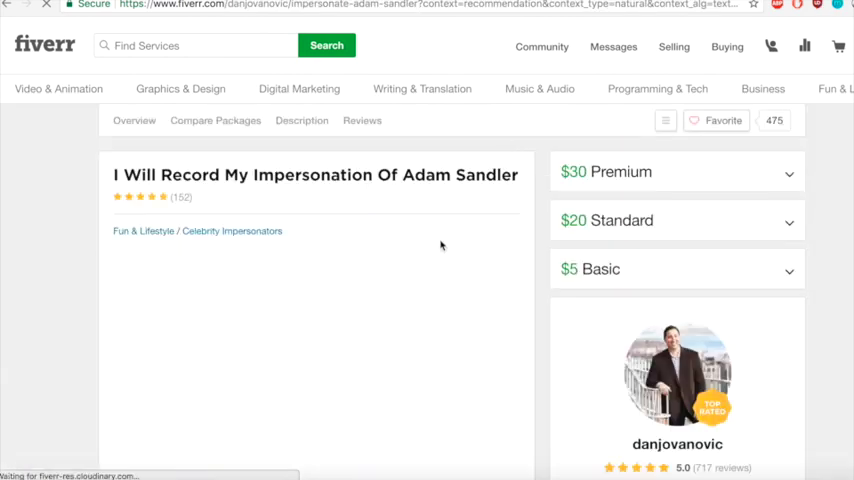
left_click(677, 220)
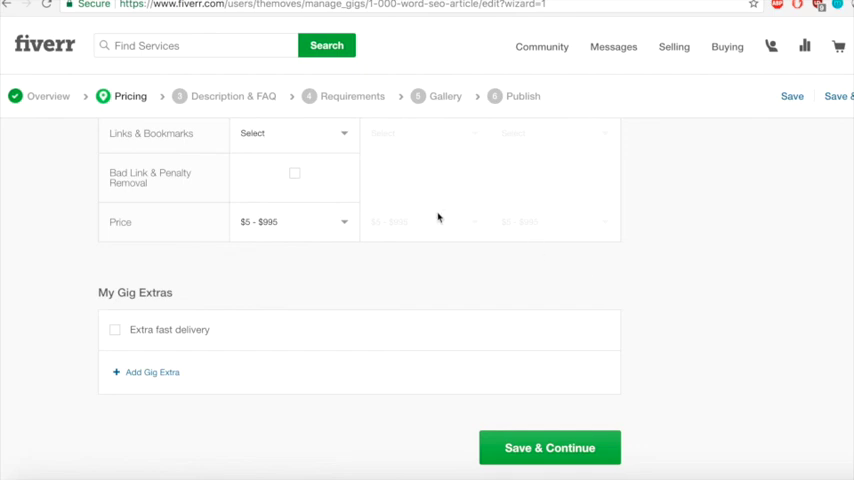
scroll("up", 3)
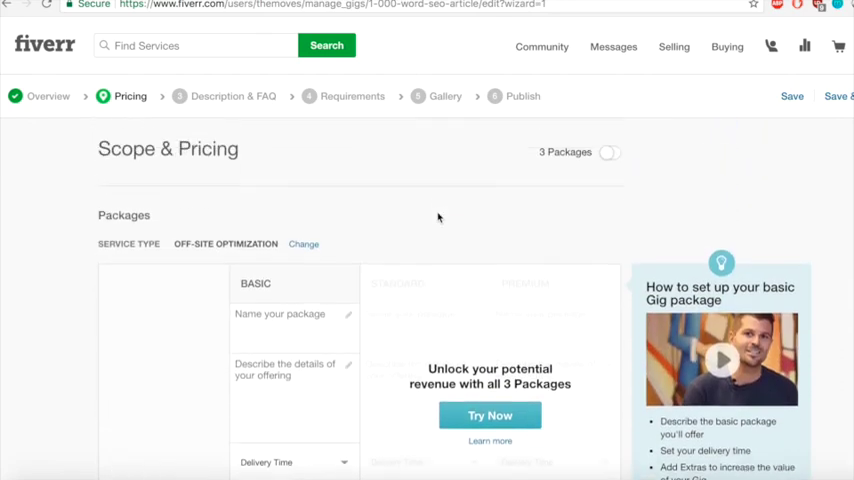